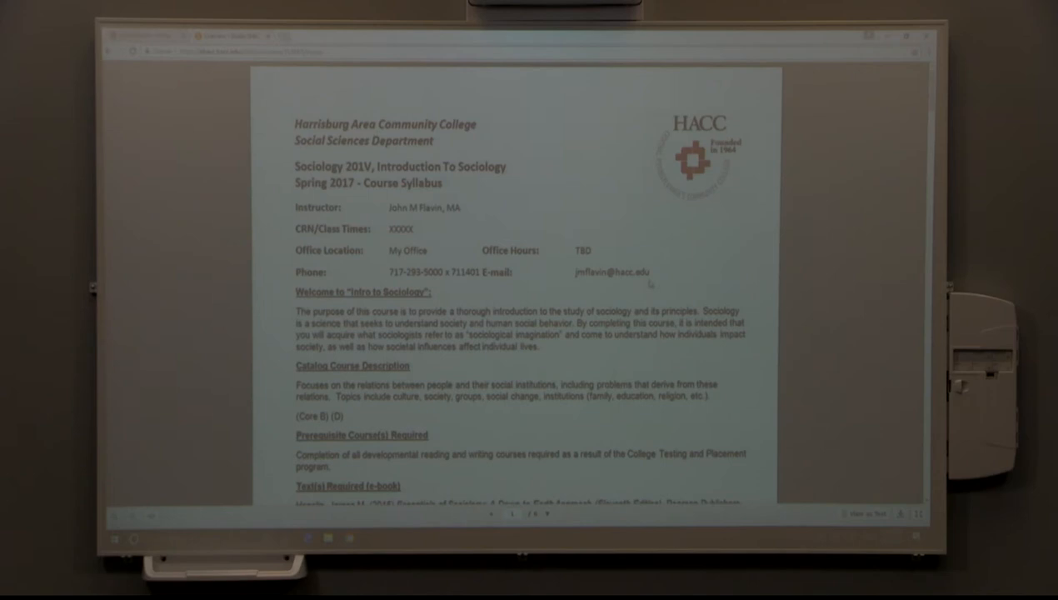
- Scroll the Sociology 201V syllabus past grading, policies and extra credit to the course schedule
scroll("down", 3)
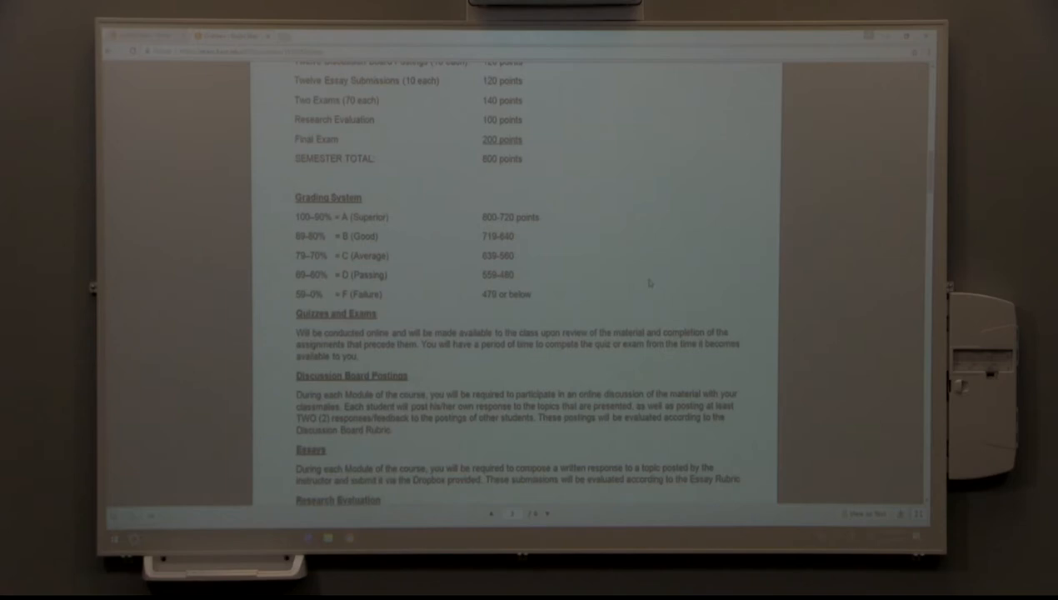
scroll("down", 3)
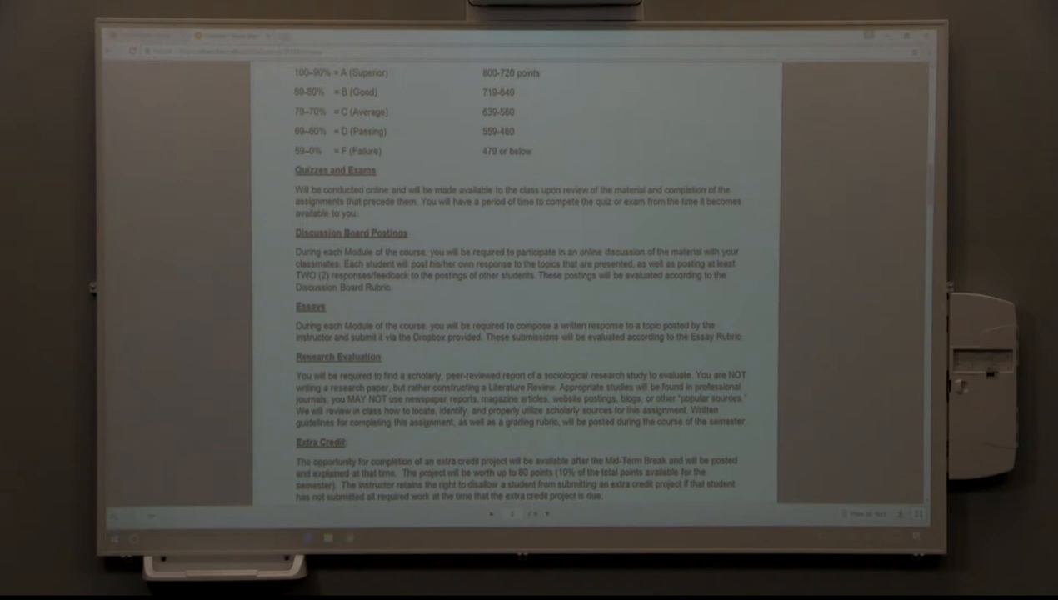
scroll("down", 3)
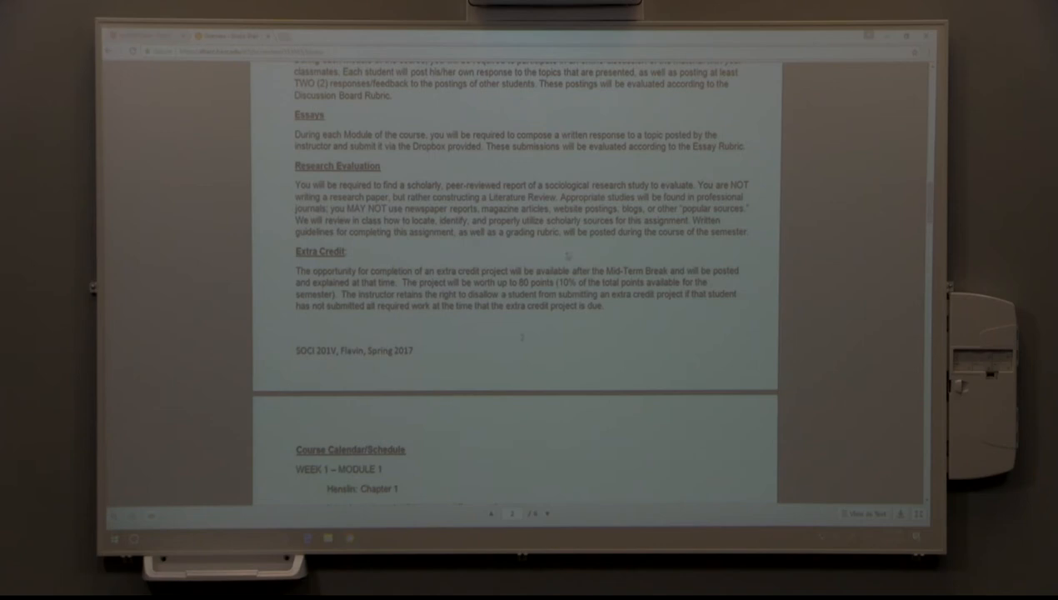
scroll("down", 3)
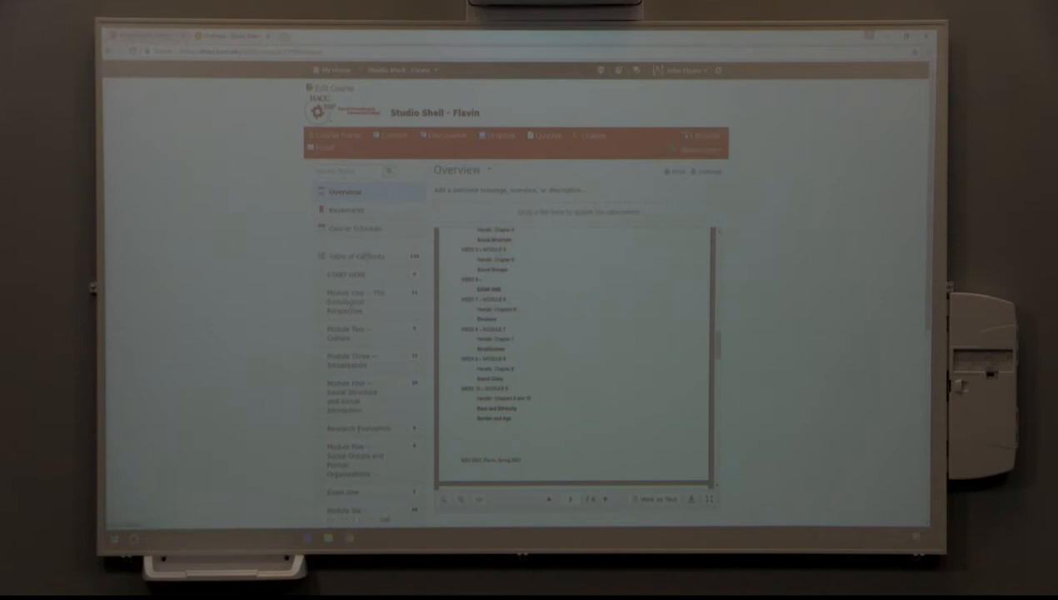
- View the START HERE module's contents, then open Module One – The Sociological Perspective
left_click(347, 274)
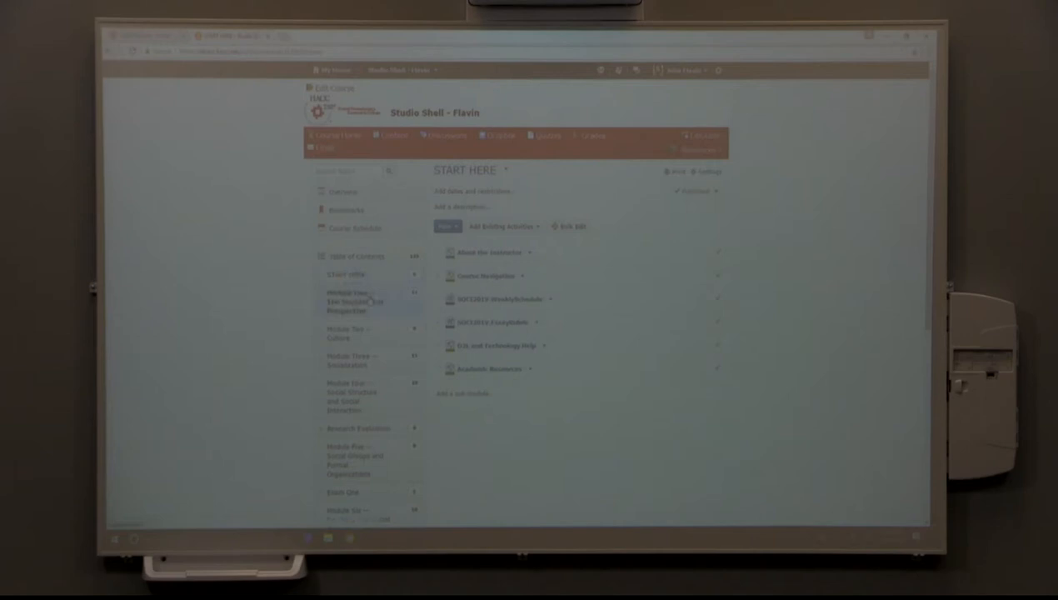
left_click(351, 302)
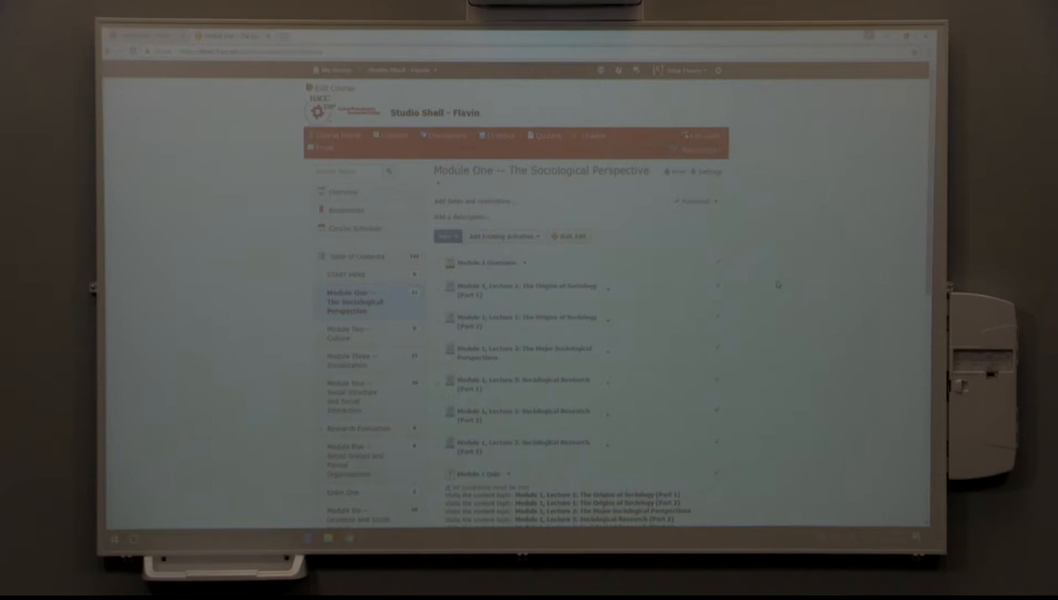
- Scroll Module One's content list down to the Module 1 Overview topic
scroll("down", 3)
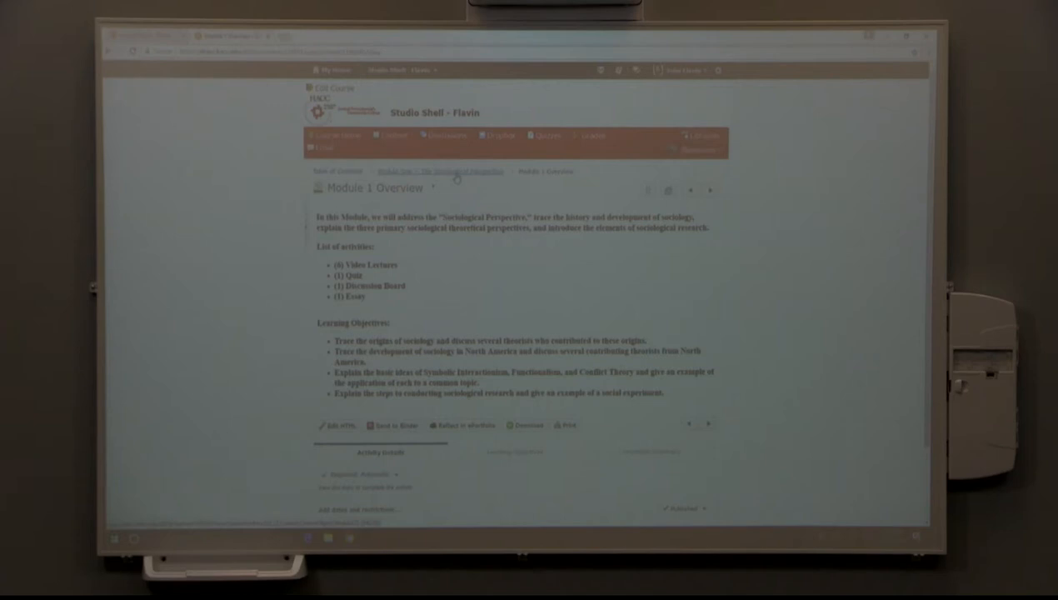
- Go back to Module One's page and read the Module 1 quiz conditions and discussion prompt
left_click(440, 171)
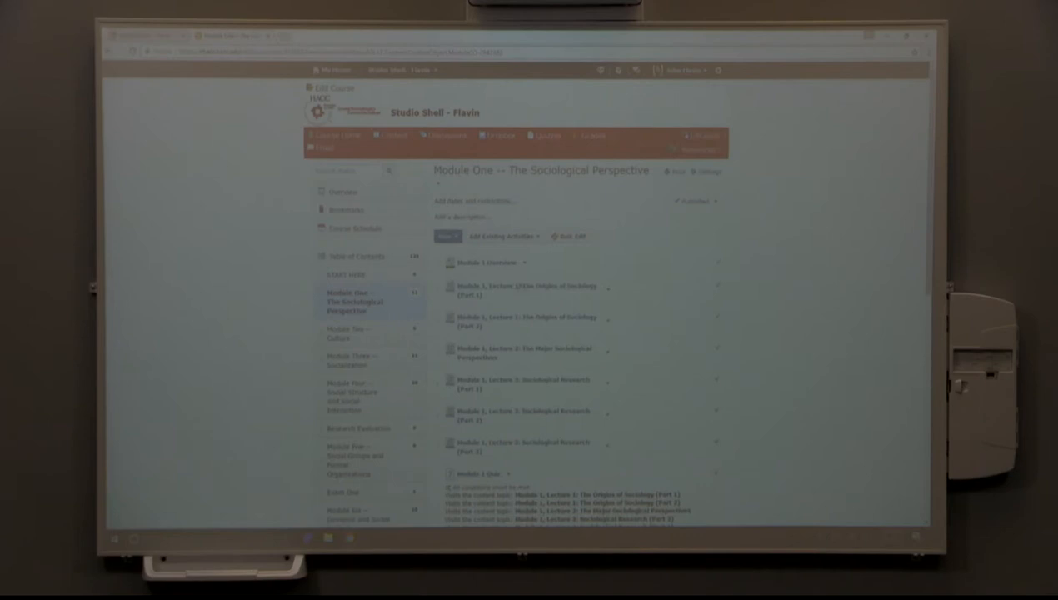
scroll("down", 3)
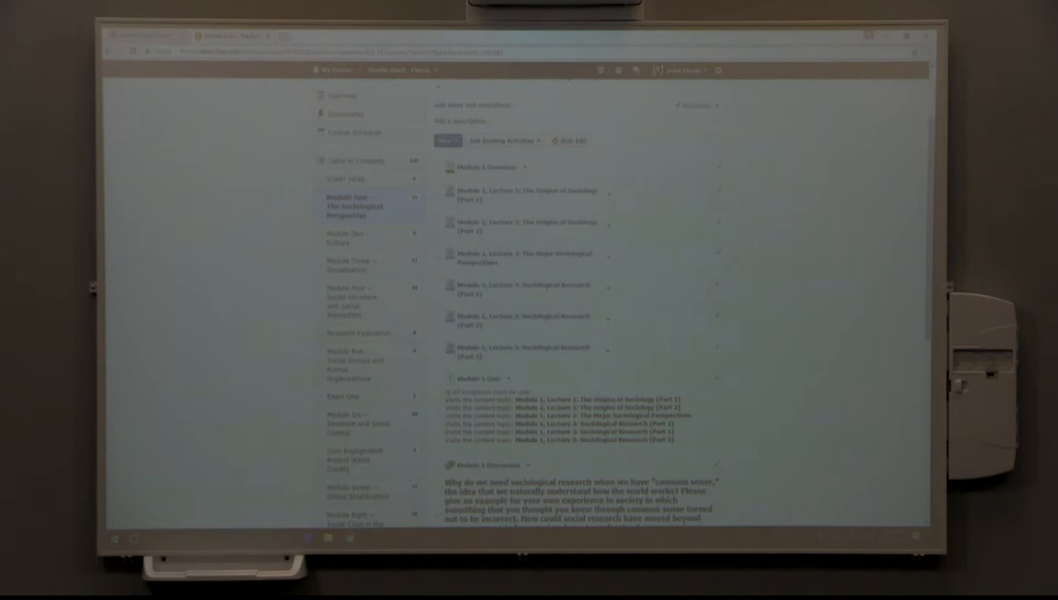
left_click(525, 190)
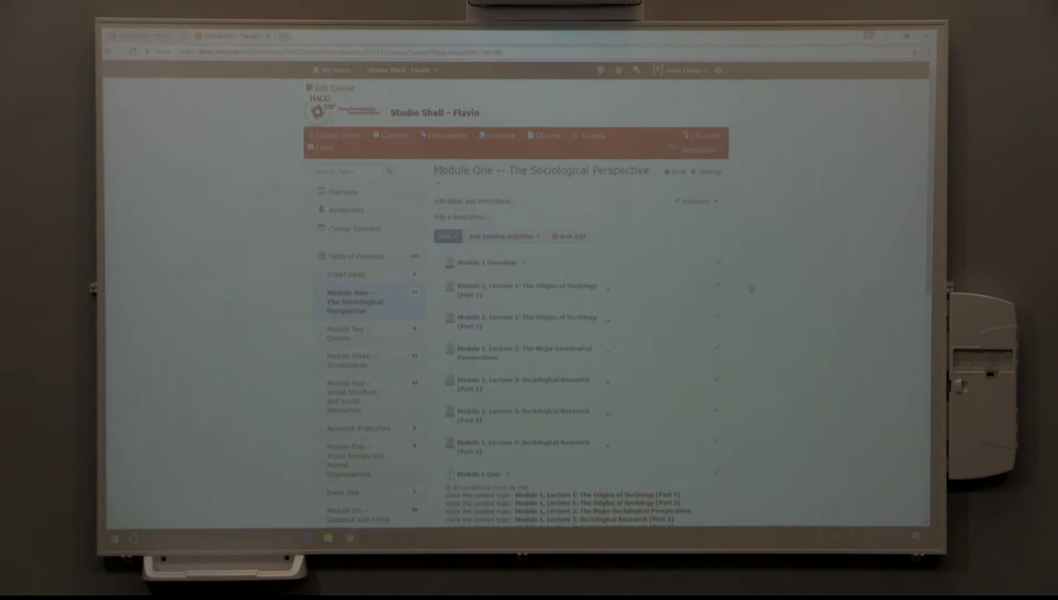
scroll("down", 3)
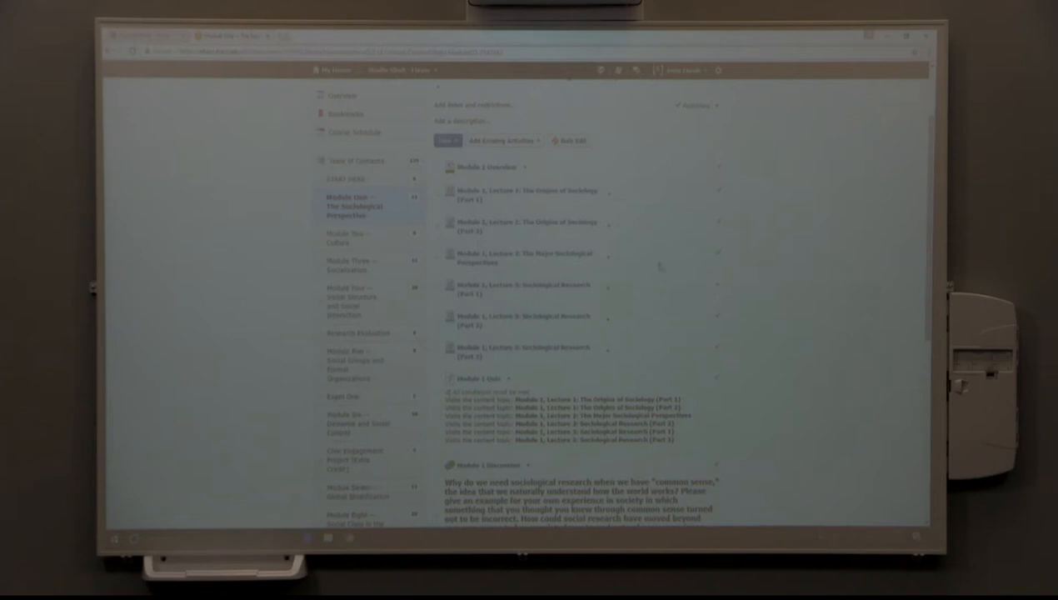
scroll("down", 3)
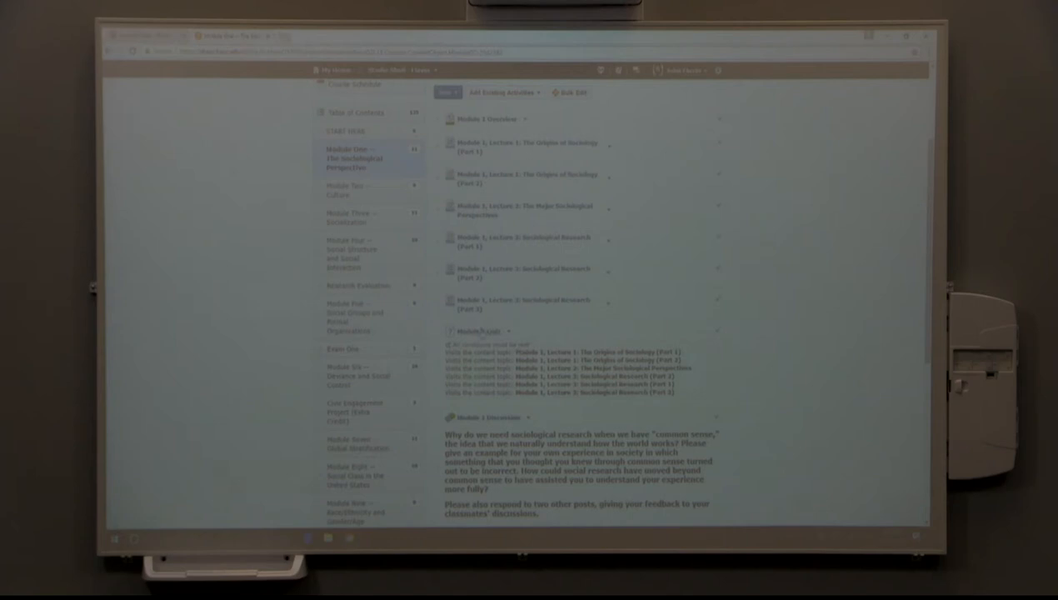
mouse_move(781, 307)
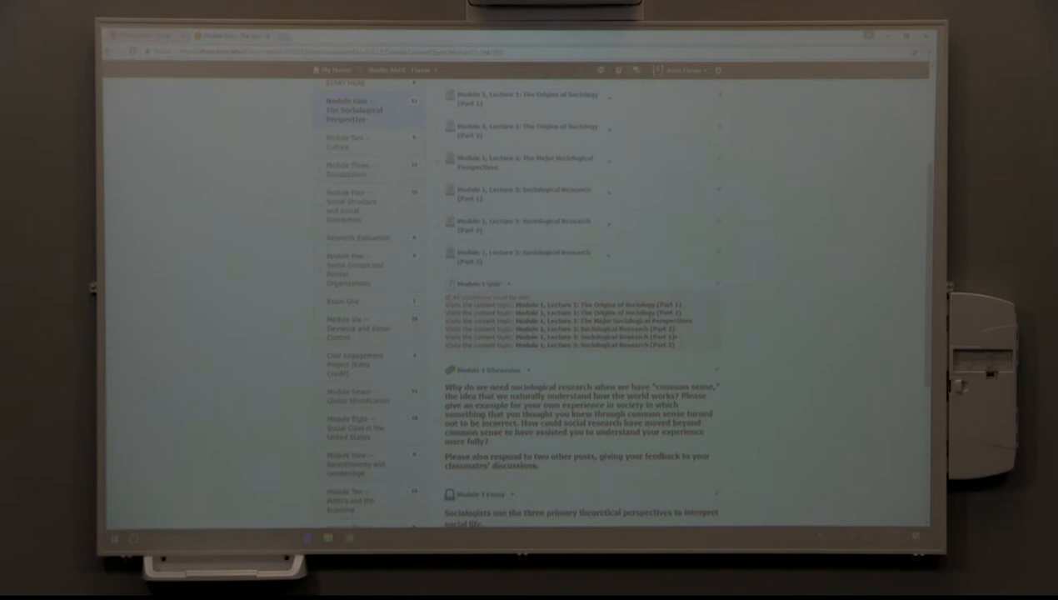
scroll("down", 3)
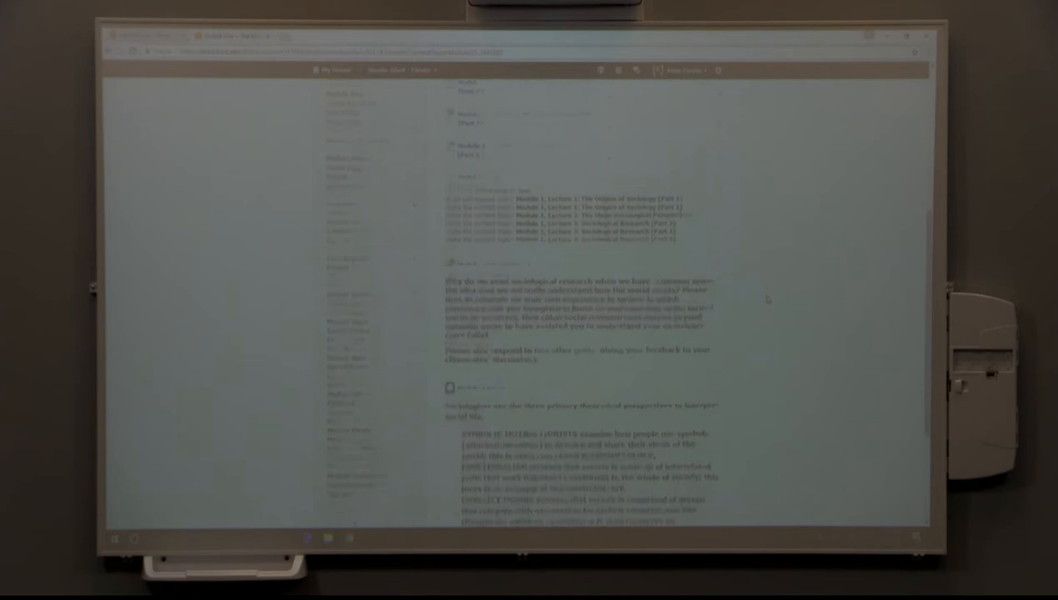
scroll("down", 3)
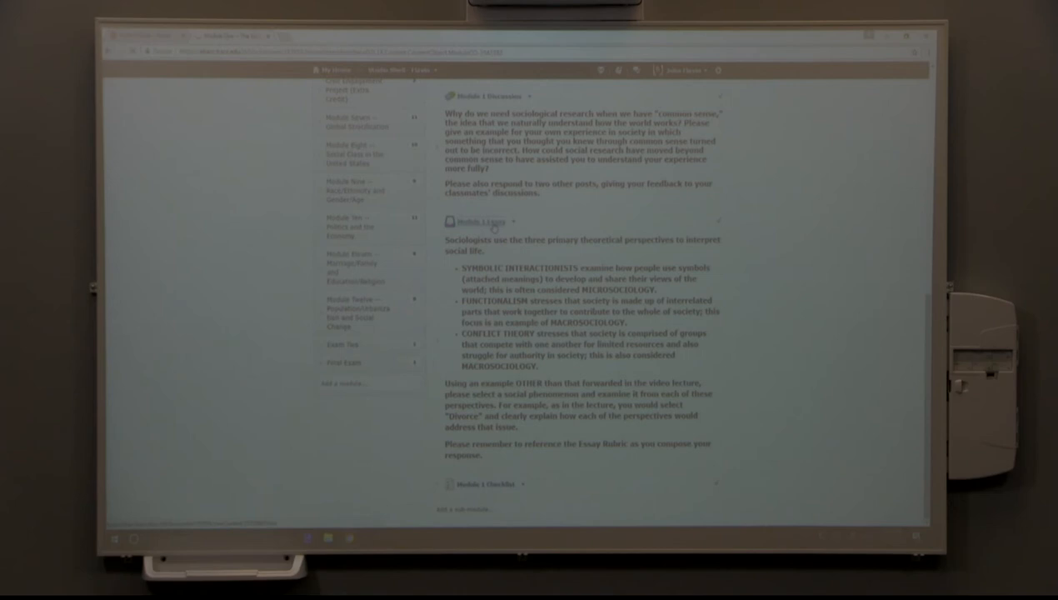
- Open the Module 1 Essay rubric, read down to the Overall Score table, and close it
left_click(483, 221)
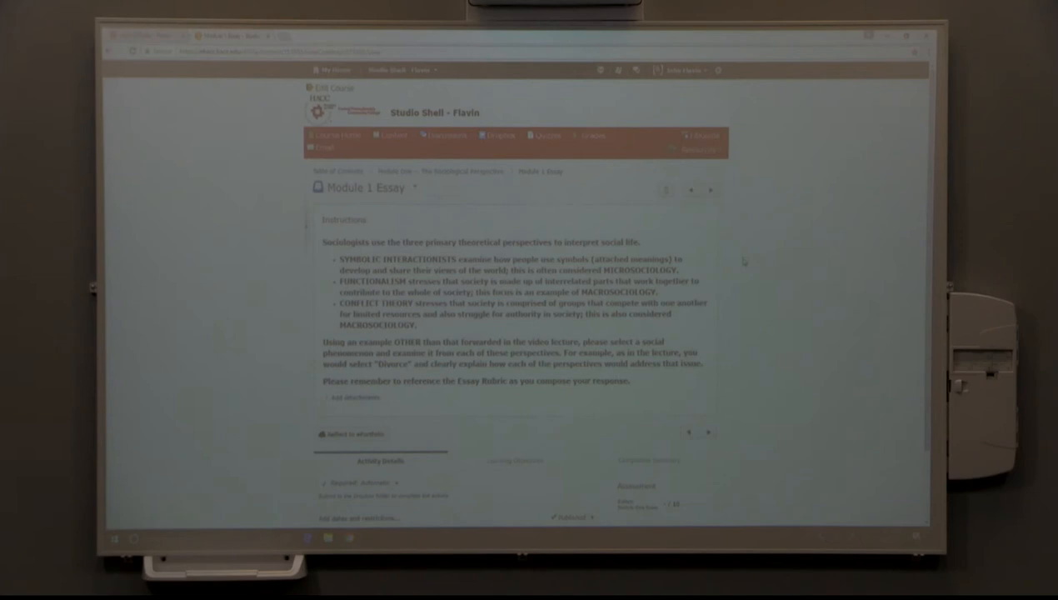
mouse_move(835, 320)
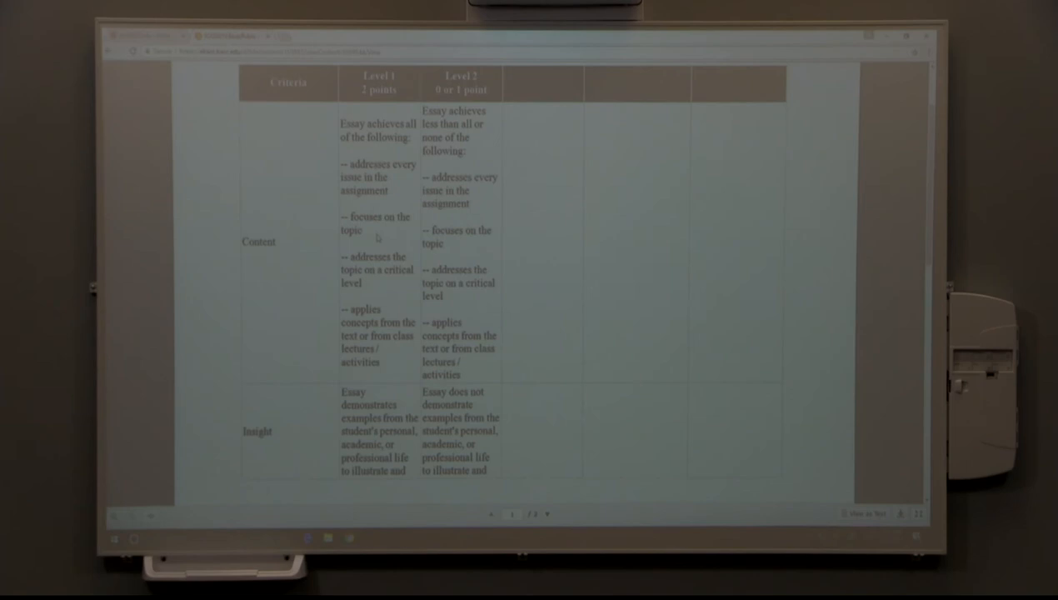
scroll("down", 3)
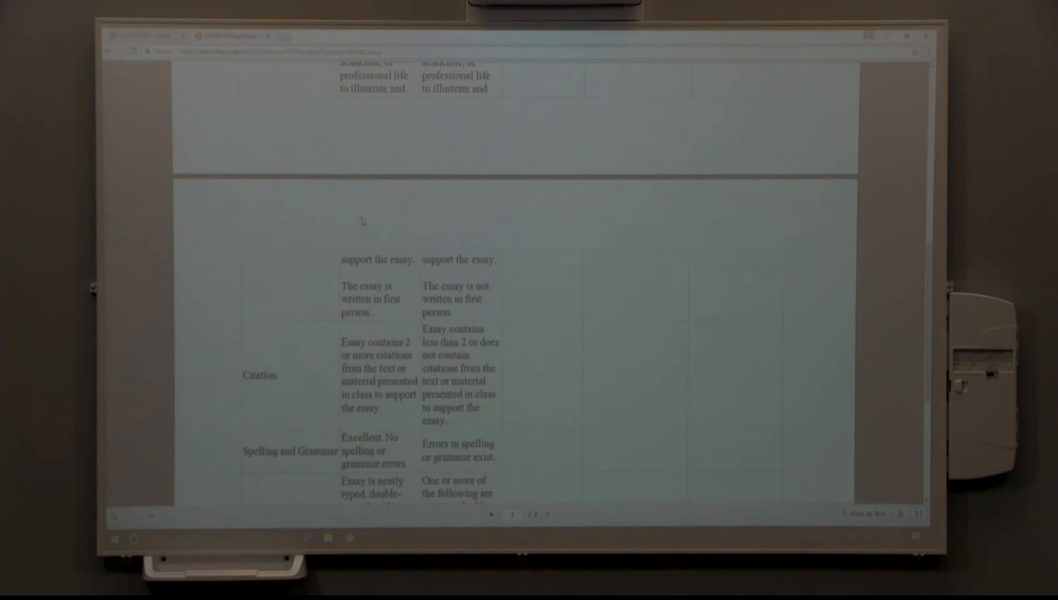
scroll("down", 3)
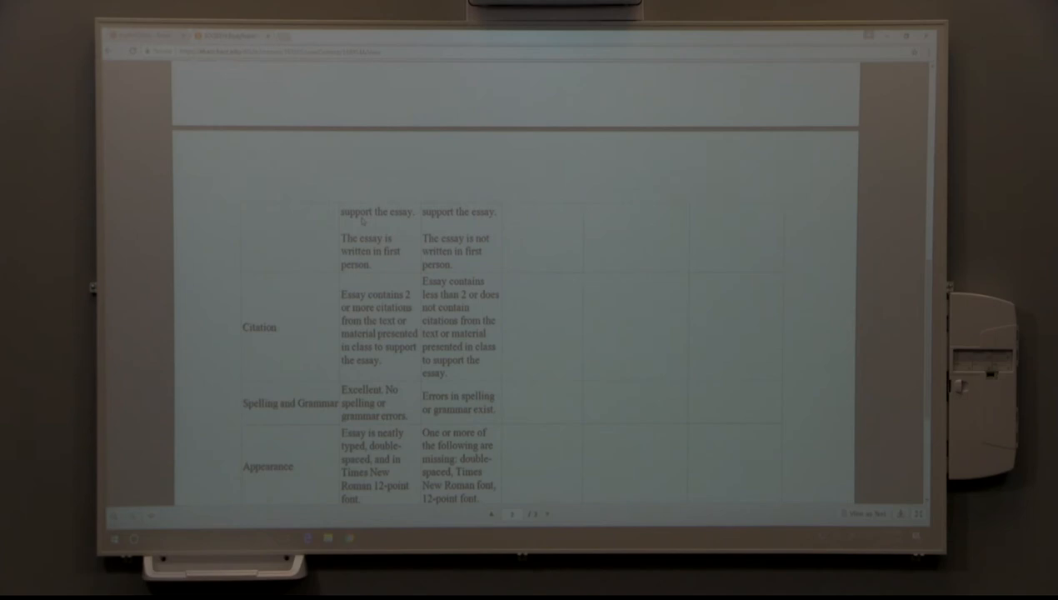
scroll("down", 3)
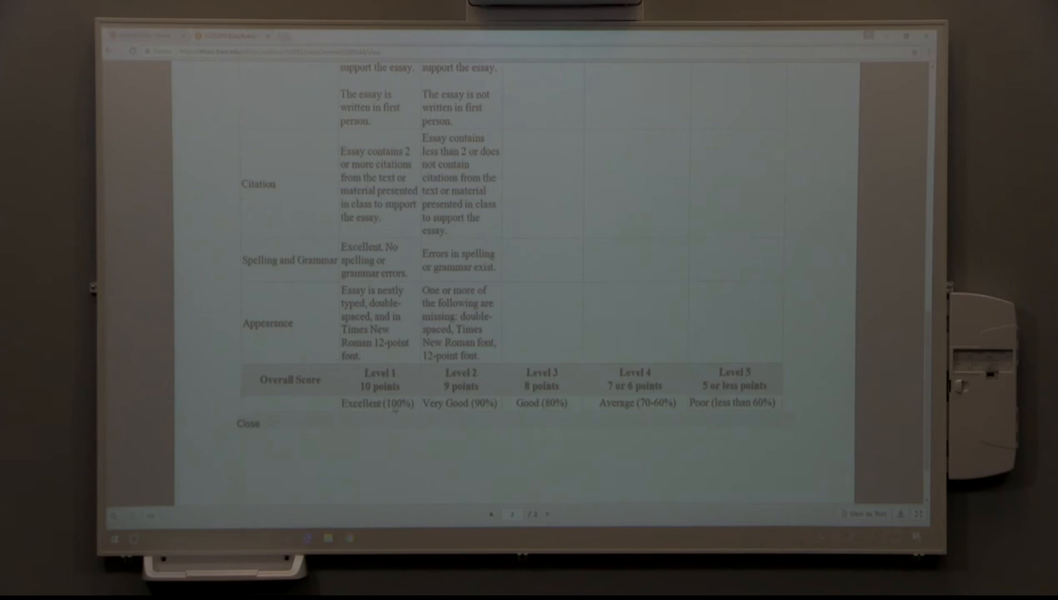
left_click(247, 423)
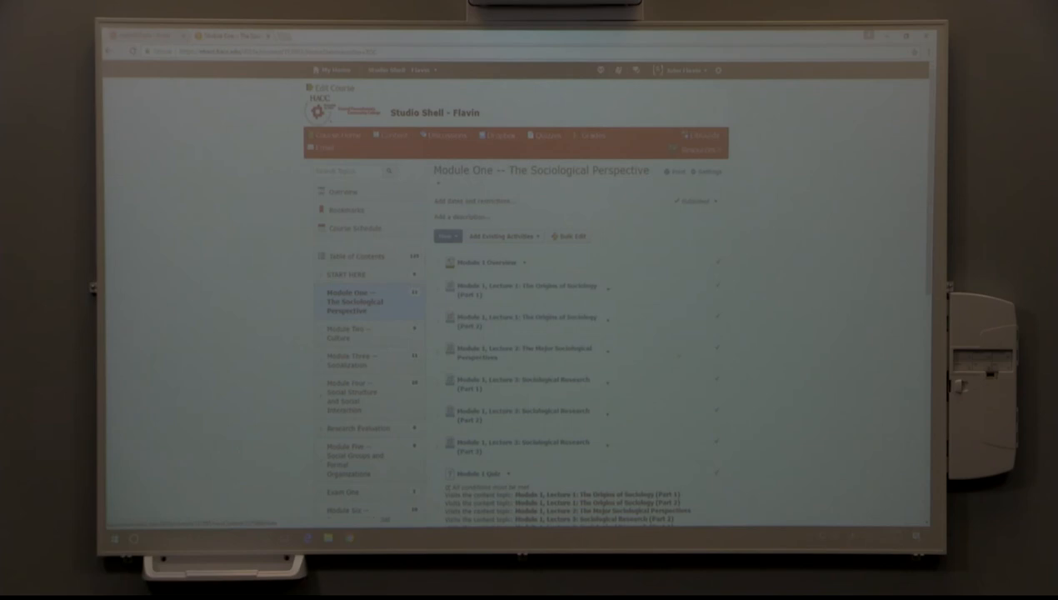
scroll("down", 3)
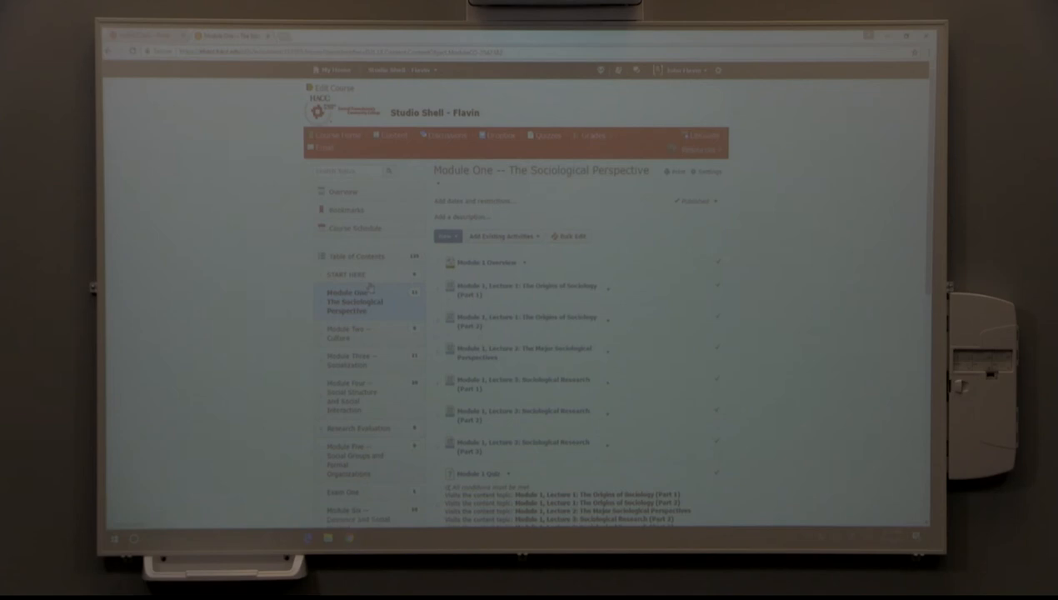
- Open the START HERE module and go to its Academic Resources topic
left_click(345, 274)
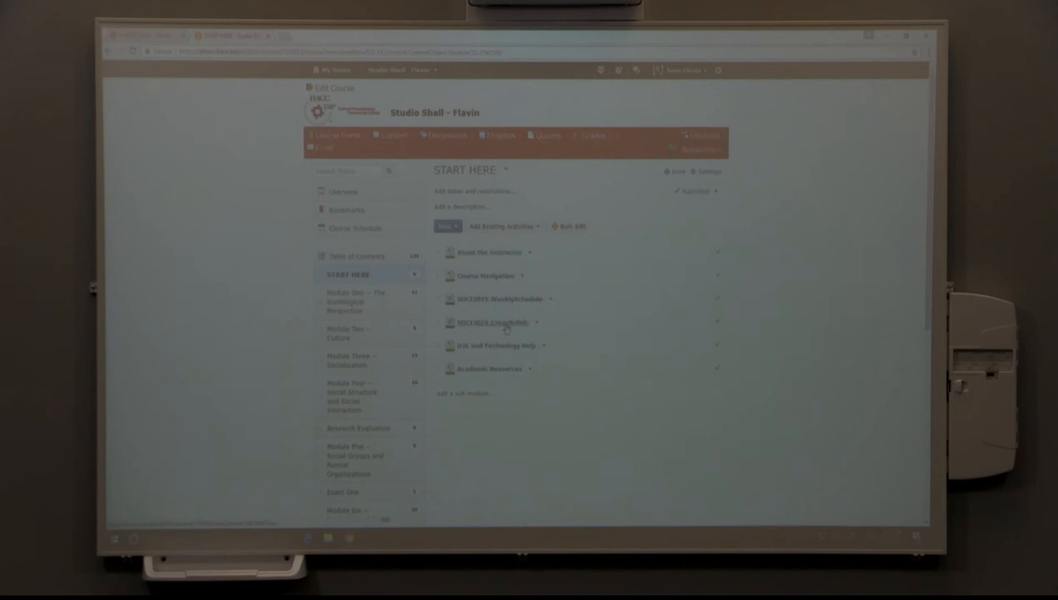
left_click(491, 345)
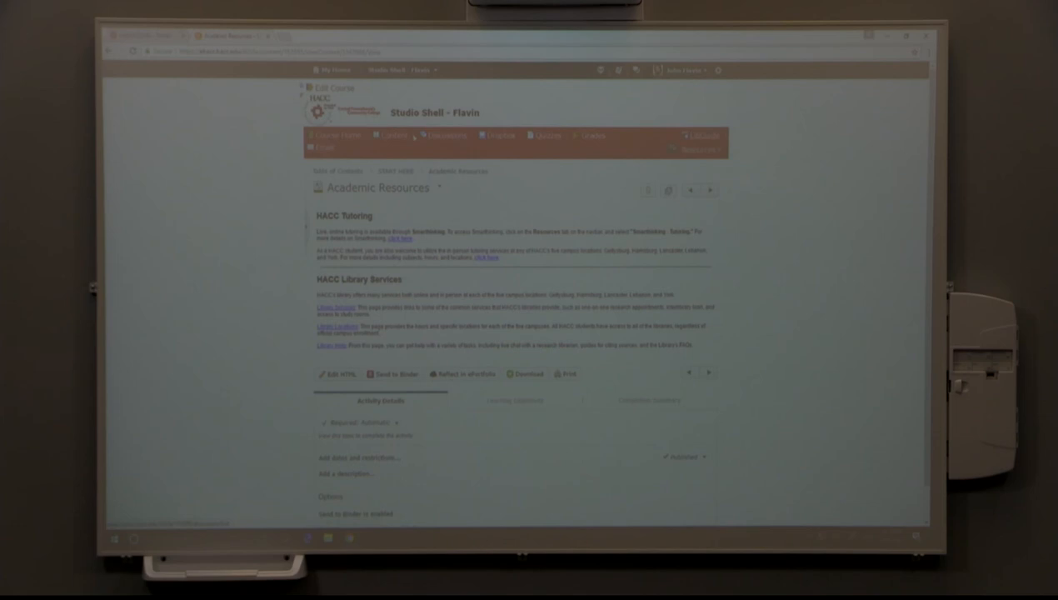
- Open Discussions and scroll past the SOCI-201 question topics to Module Discussions
left_click(448, 135)
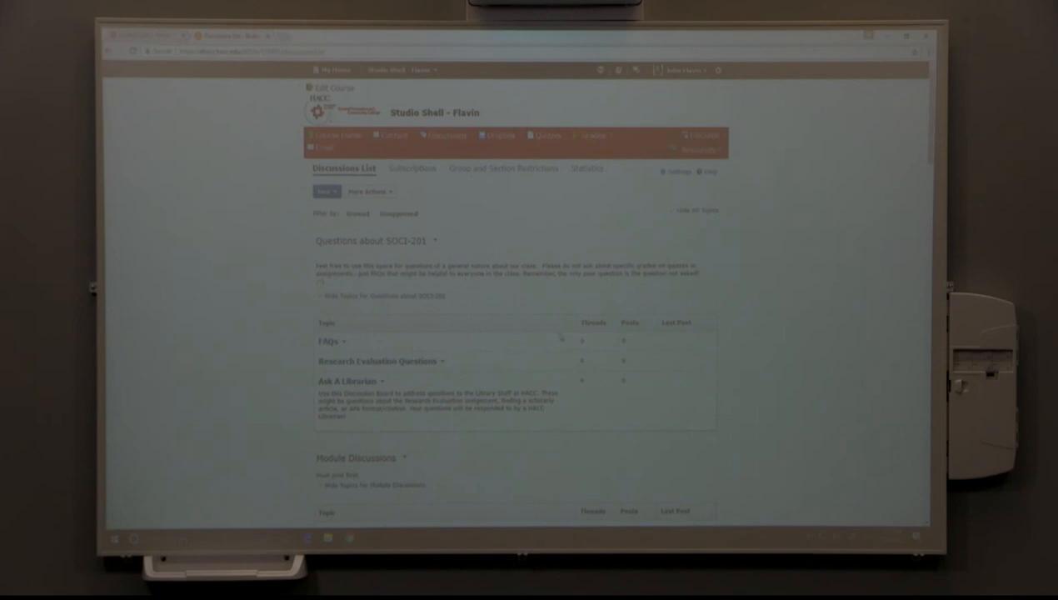
scroll("down", 3)
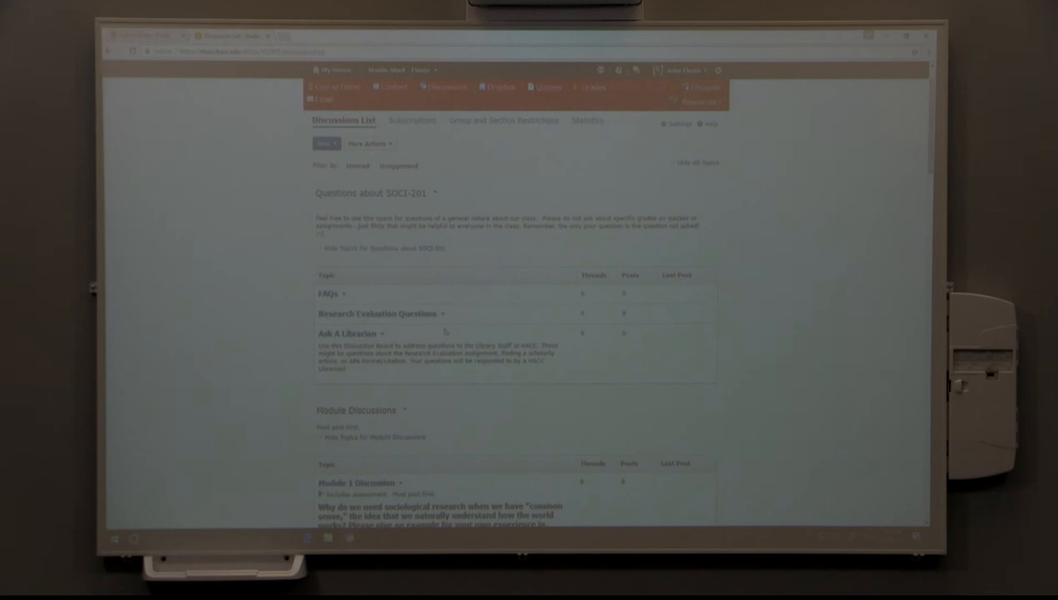
scroll("down", 3)
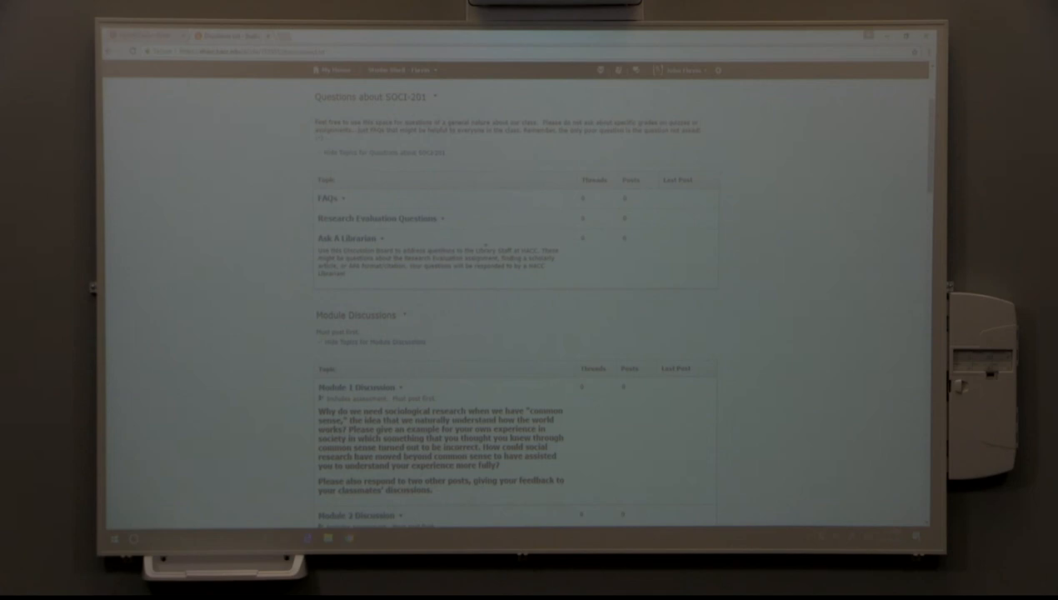
scroll("up", 3)
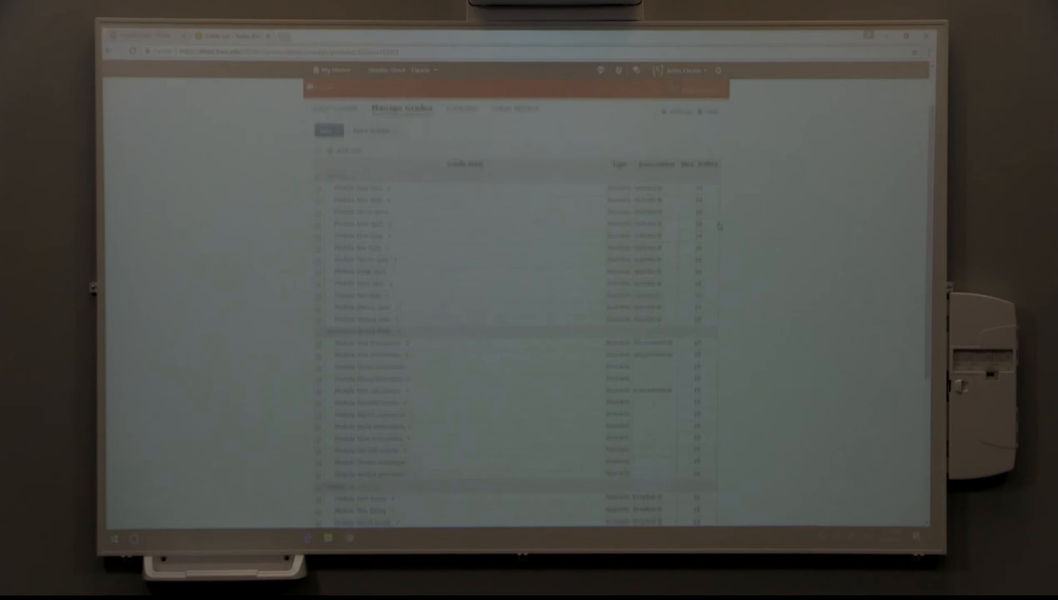
- Scroll the Manage Grades item list down and back up, then return to course content
scroll("down", 3)
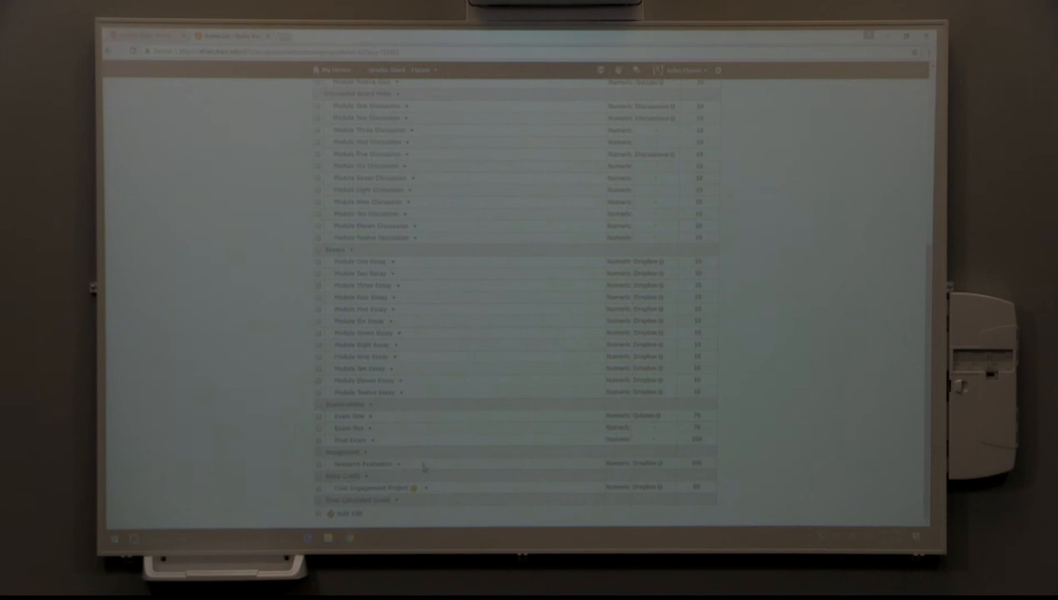
scroll("up", 3)
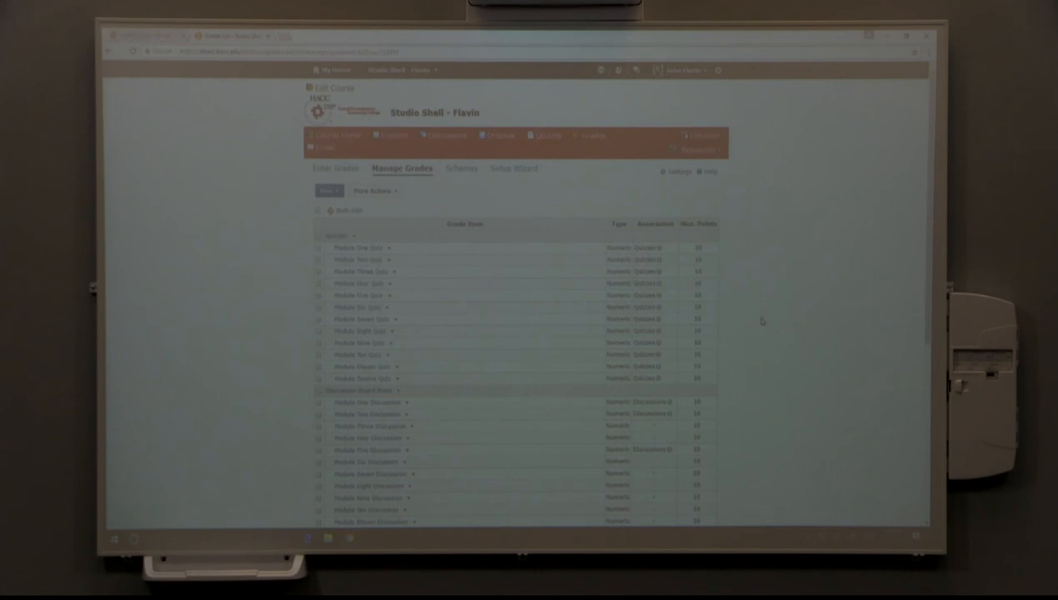
left_click(391, 135)
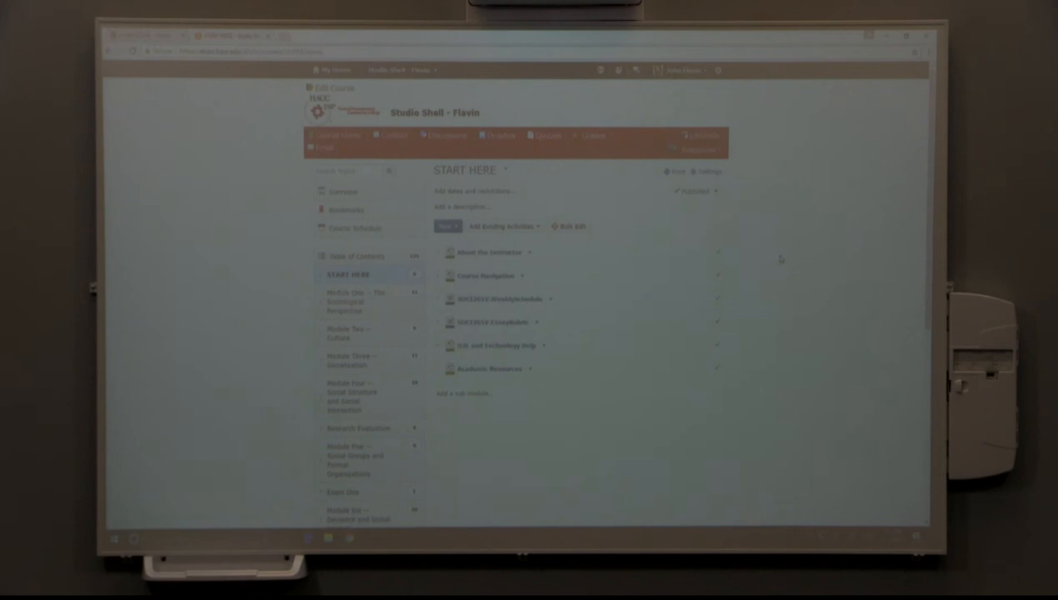
- Return to the Discussions List from the START HERE content page
left_click(445, 135)
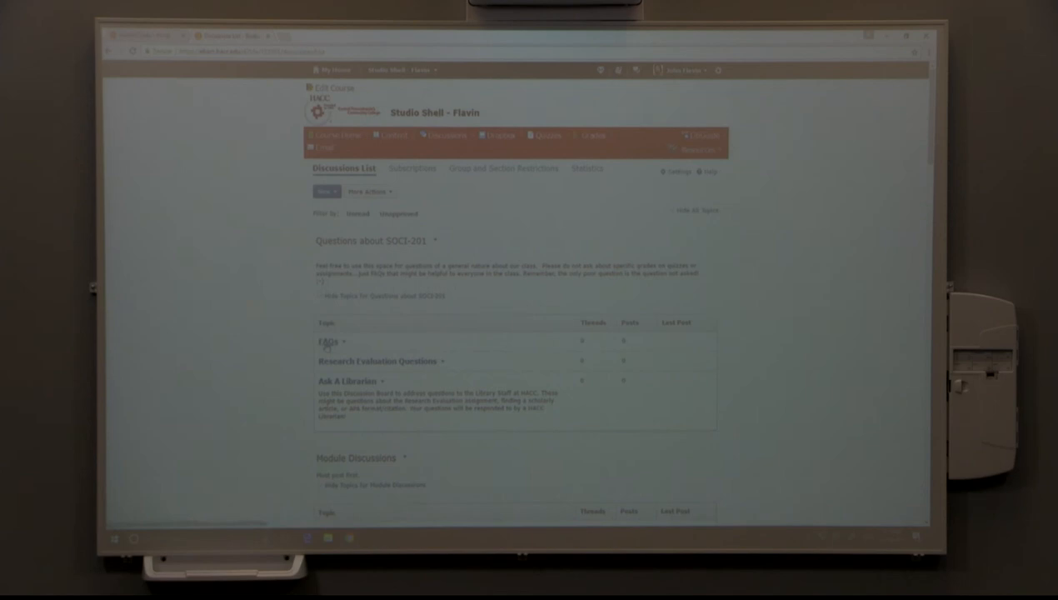